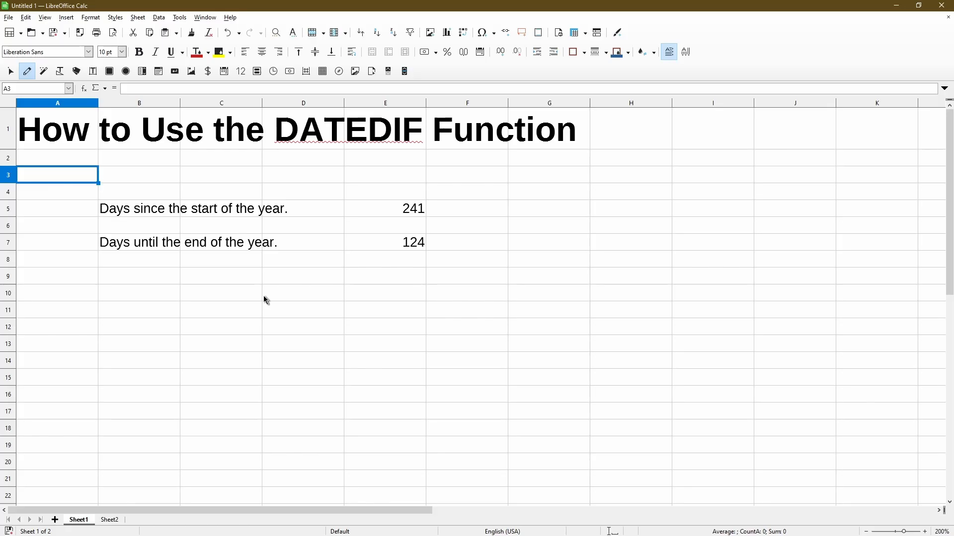
mouse_move(268, 304)
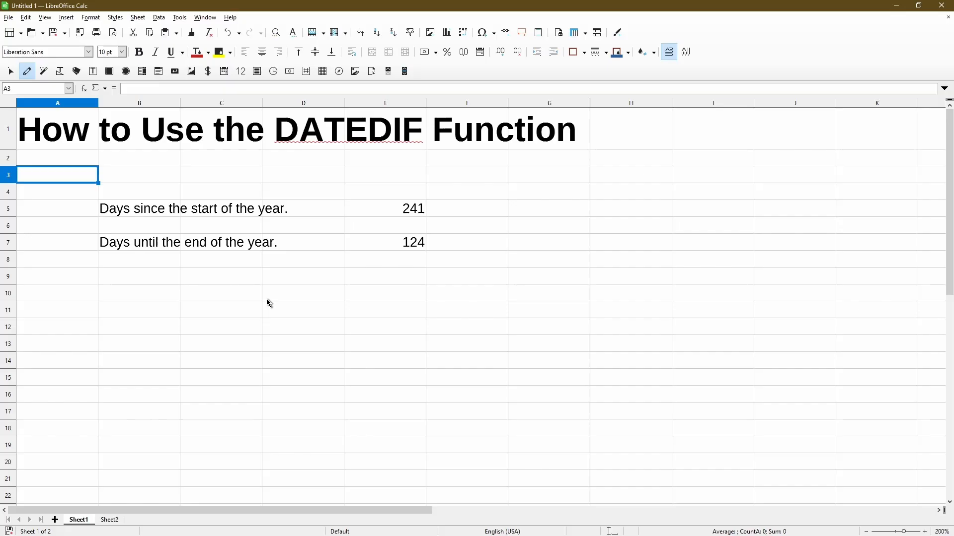
mouse_move(284, 294)
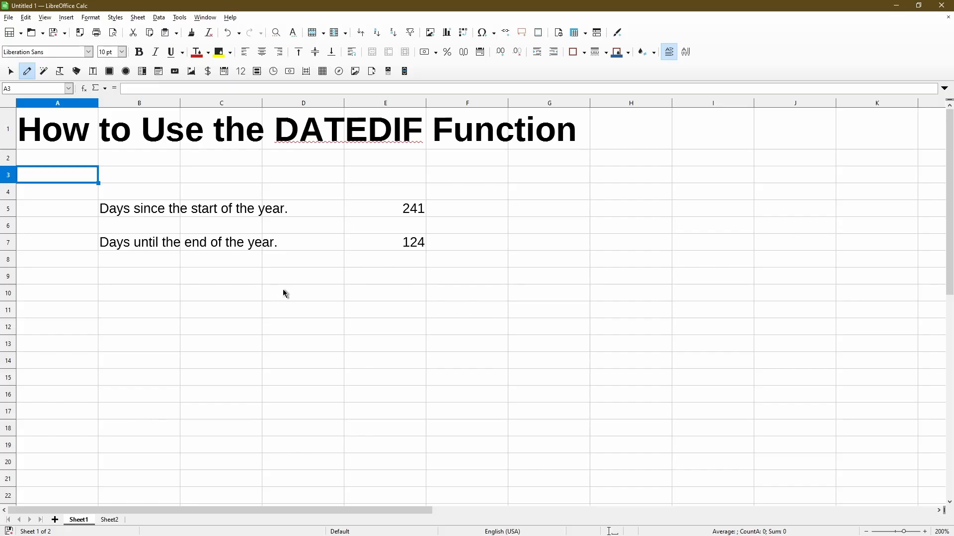
Reveal the DATEDIF formula behind the 241 result in E5, then move to Sheet2.
left_click(385, 209)
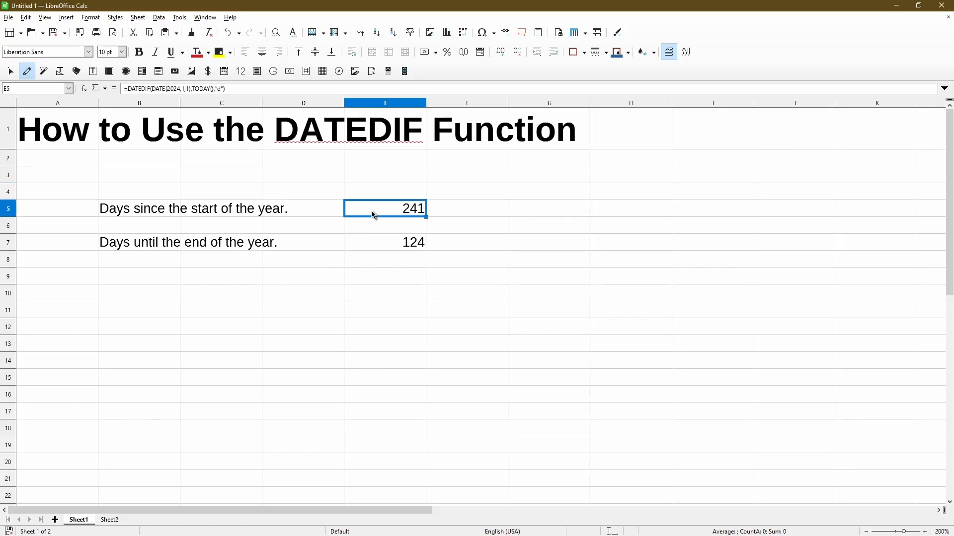
double_click(385, 208)
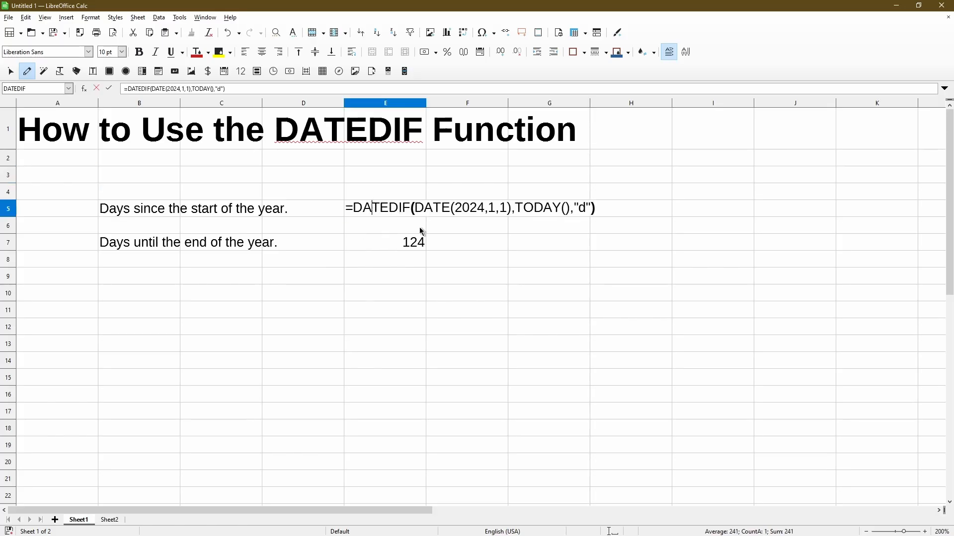
mouse_move(481, 231)
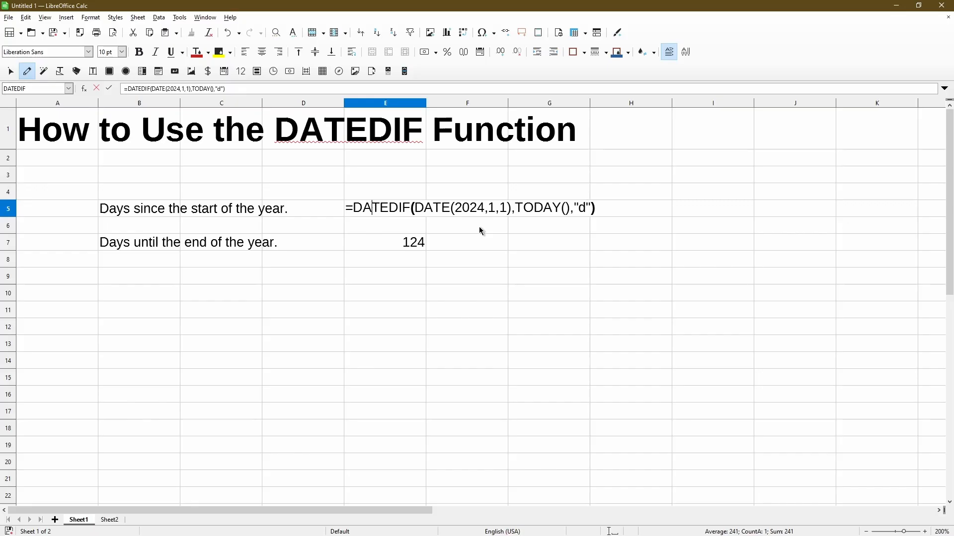
mouse_move(530, 229)
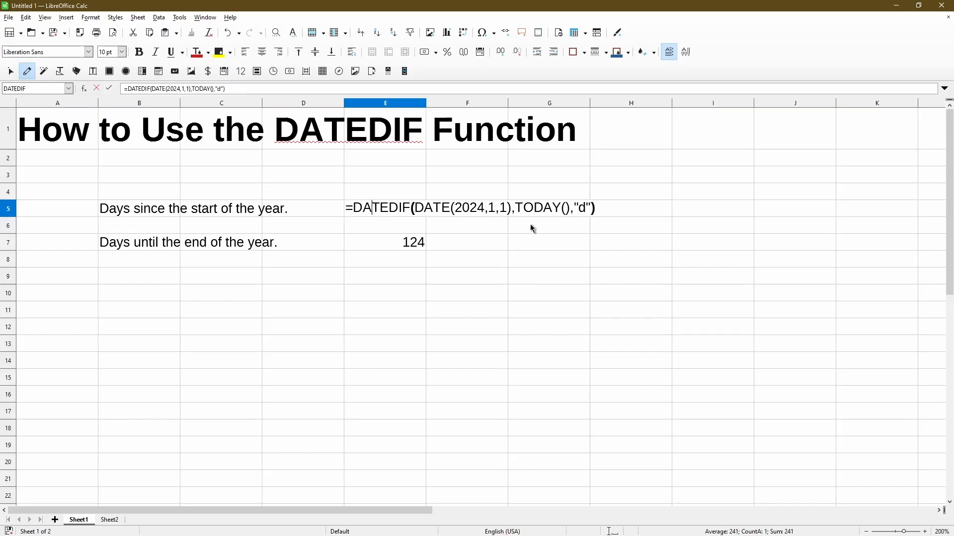
mouse_move(555, 227)
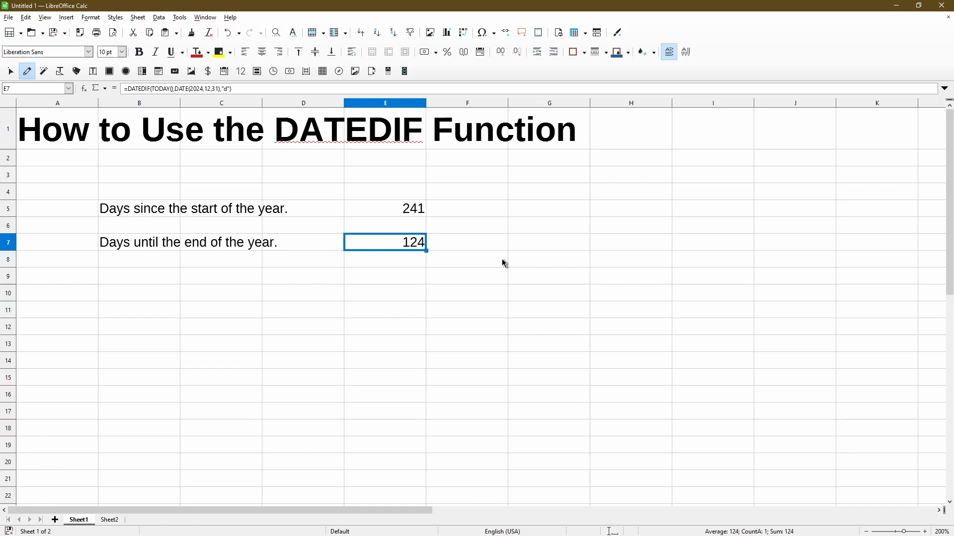
mouse_move(461, 235)
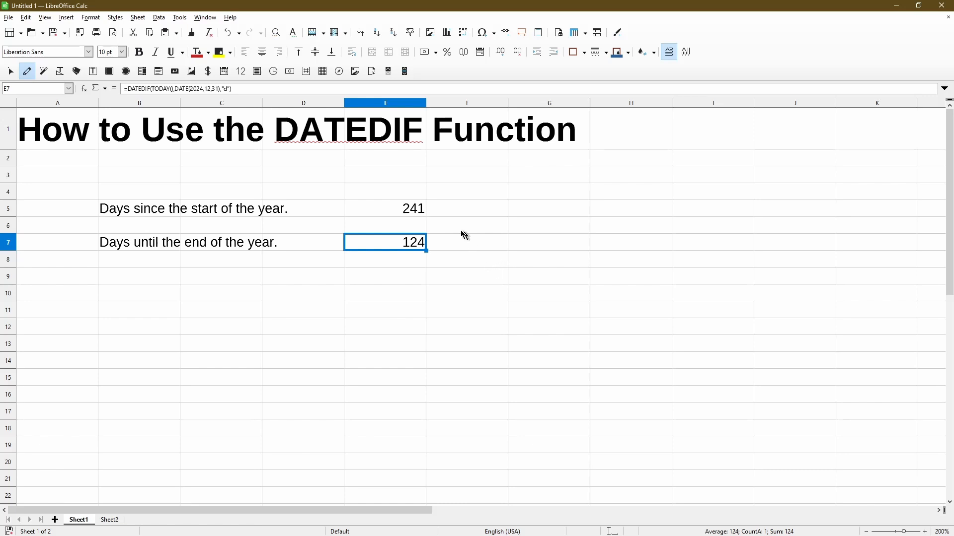
mouse_move(439, 224)
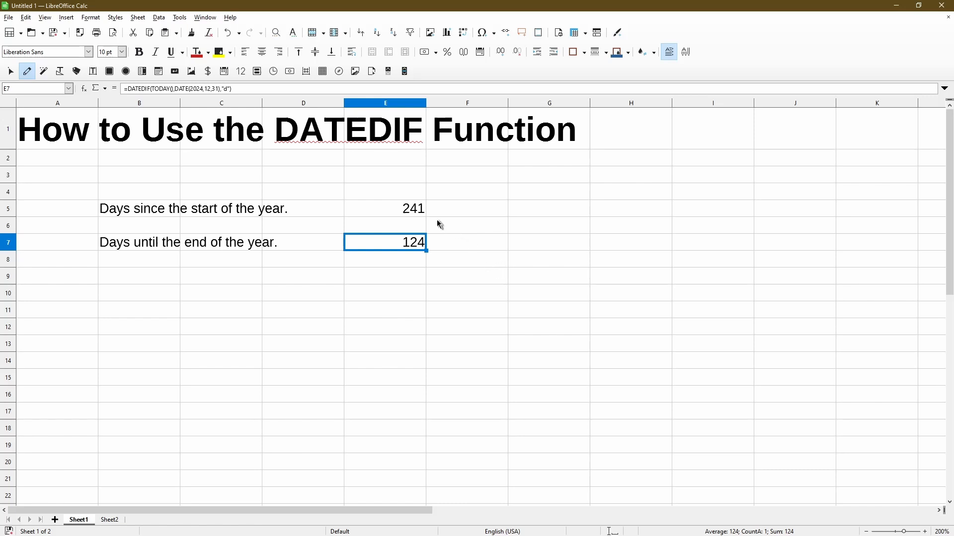
mouse_move(440, 230)
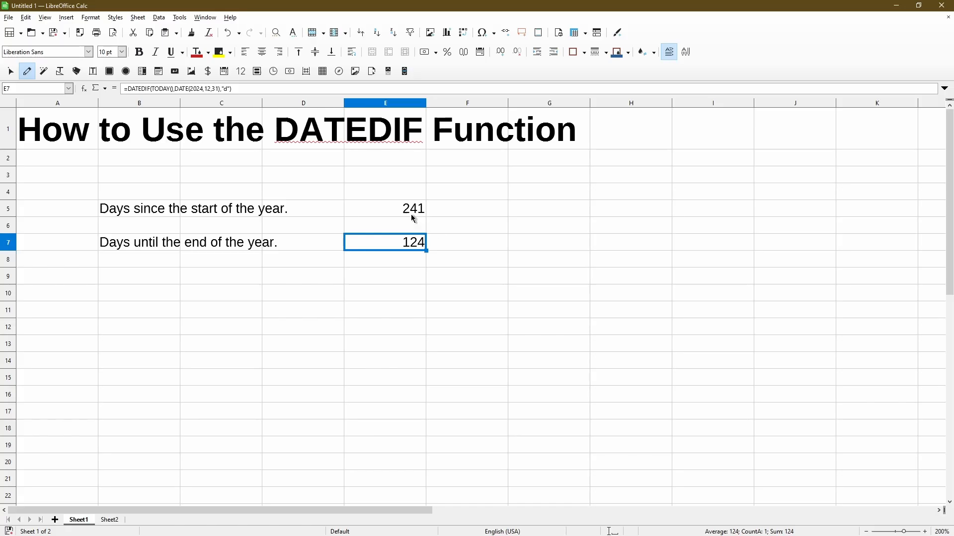
double_click(414, 209)
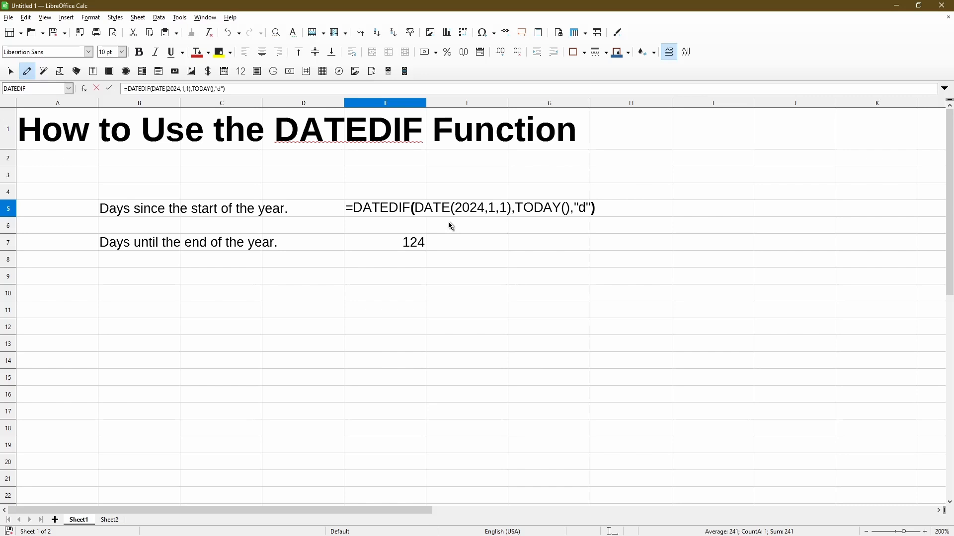
mouse_move(542, 230)
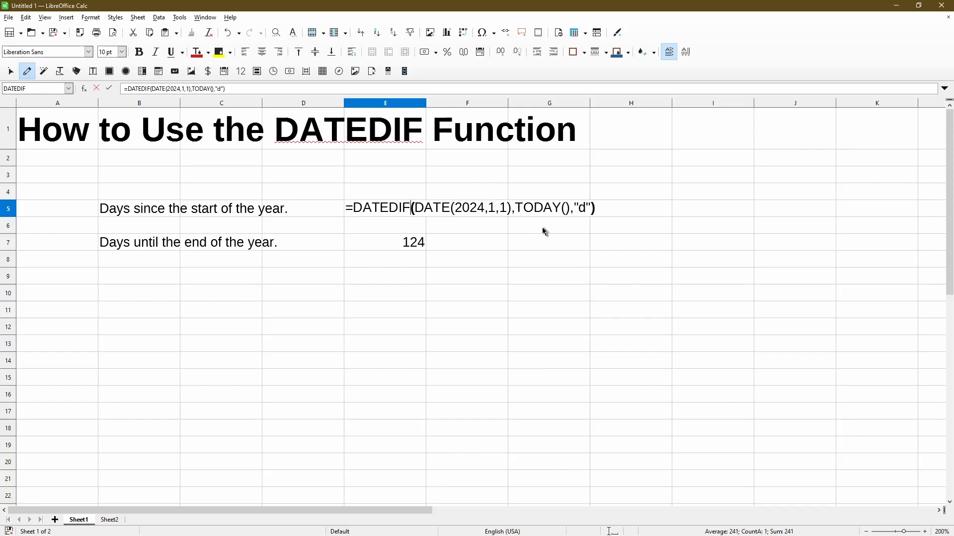
left_click(110, 520)
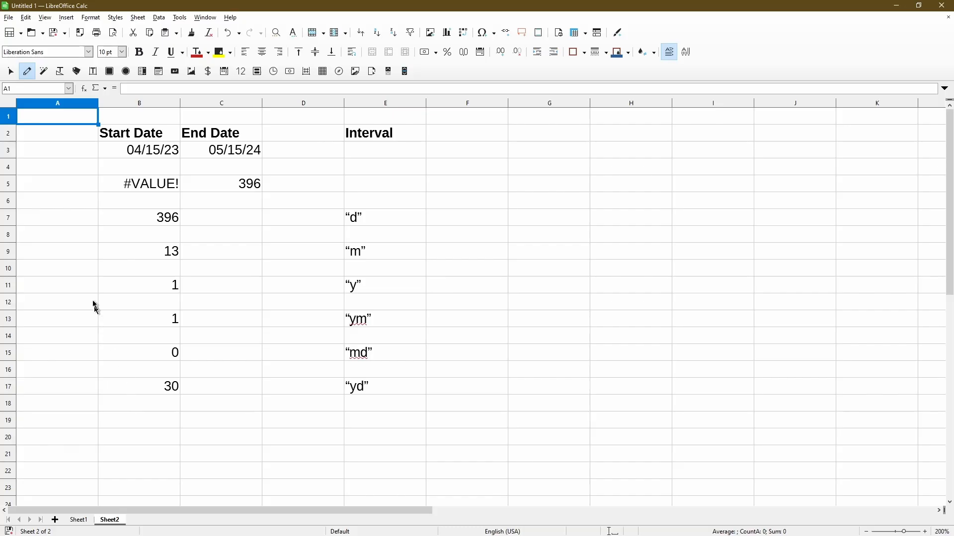
mouse_move(101, 189)
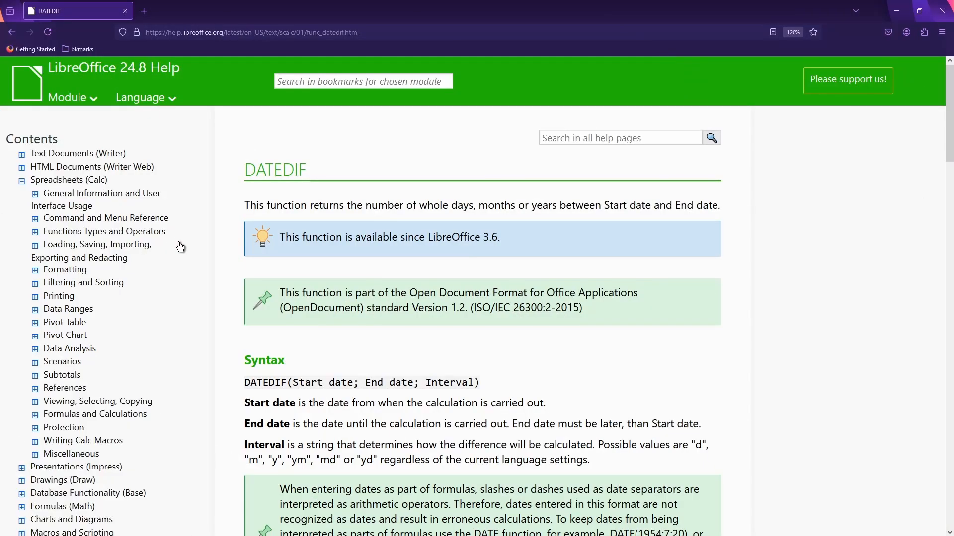
mouse_move(188, 260)
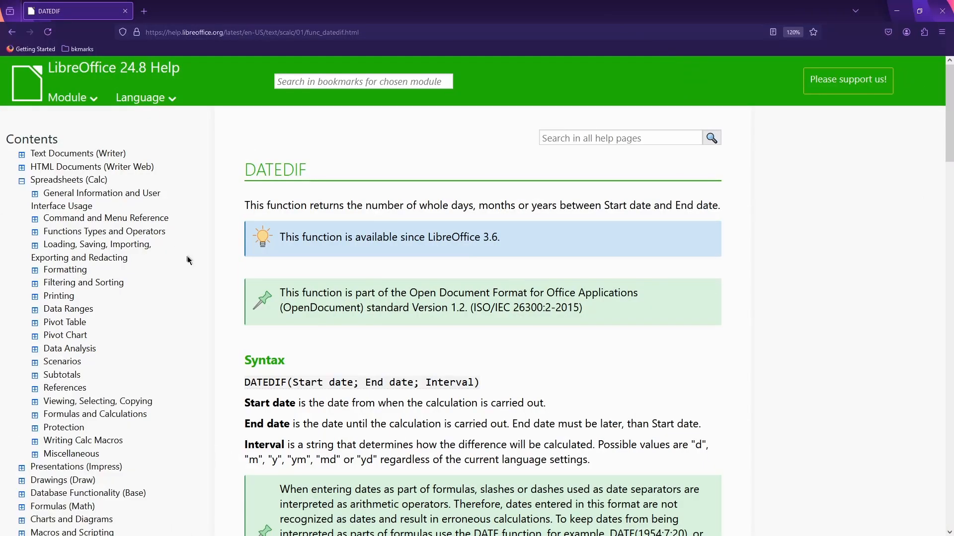
Scroll the DATEDIF help page down through its Syntax and date-entry notes.
scroll("down", 3)
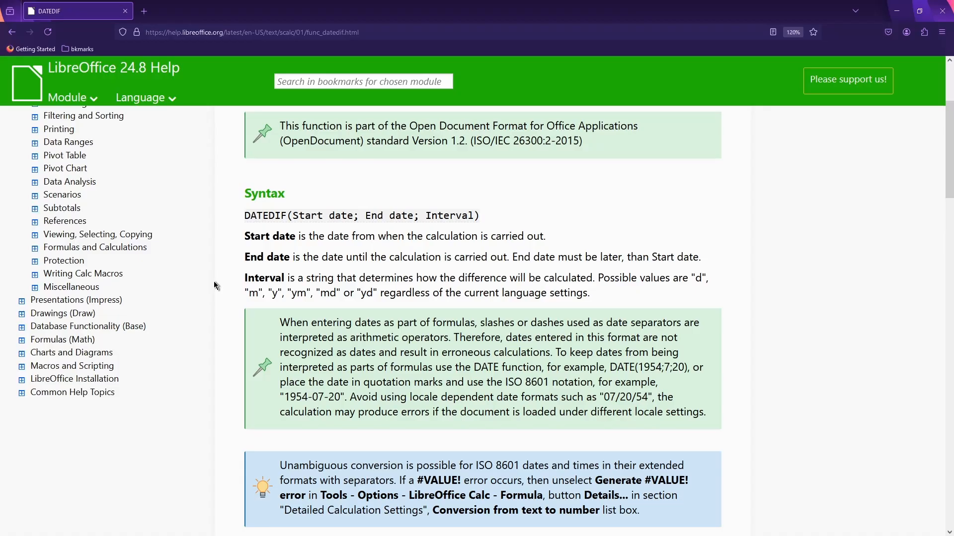
mouse_move(235, 380)
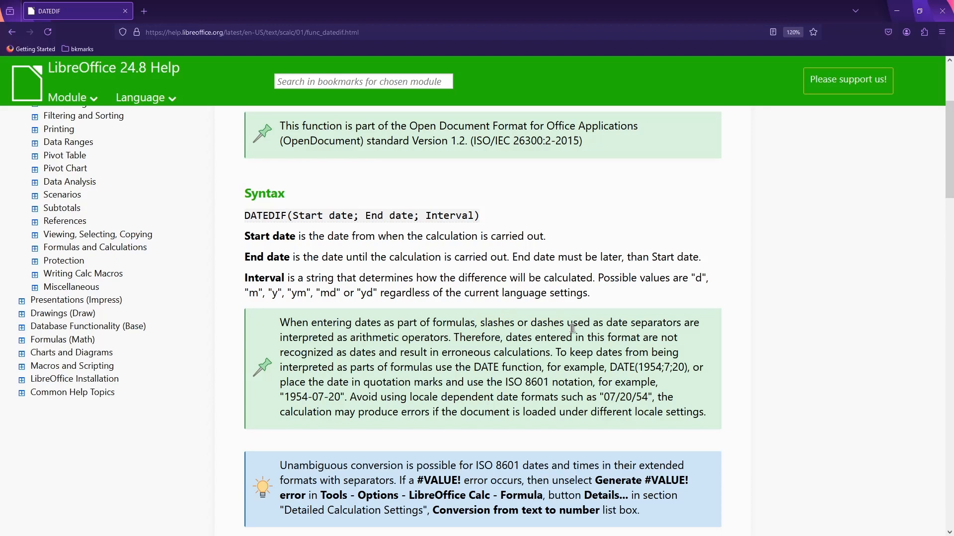
mouse_move(602, 361)
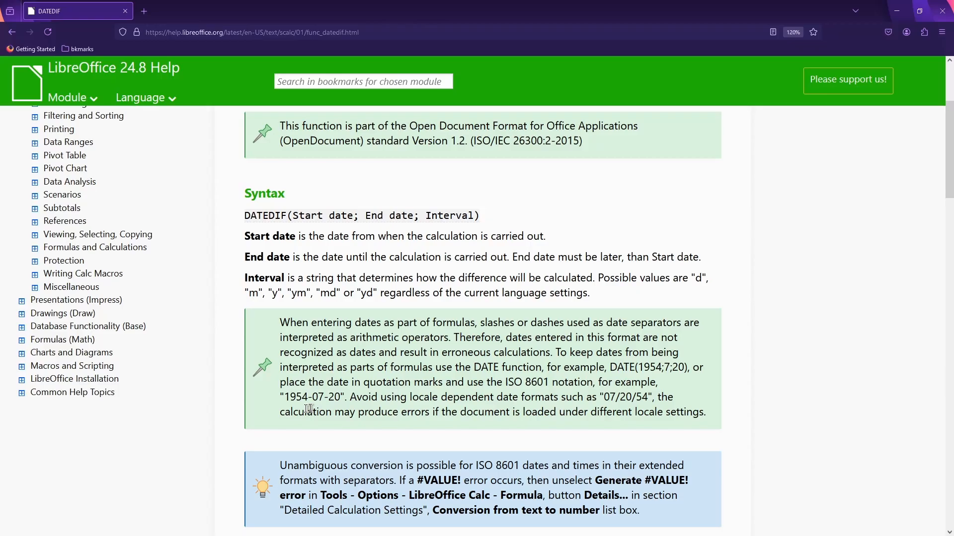
mouse_move(342, 409)
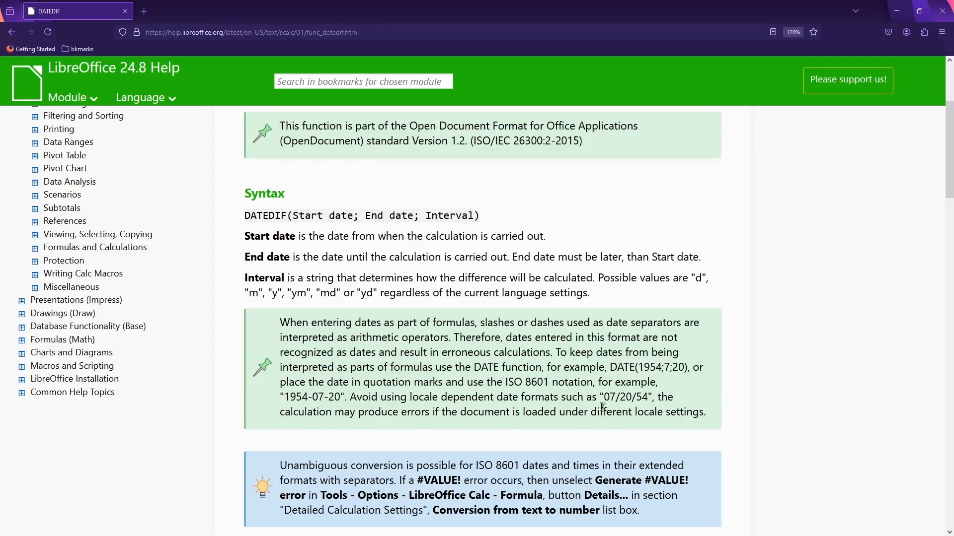
scroll("down", 3)
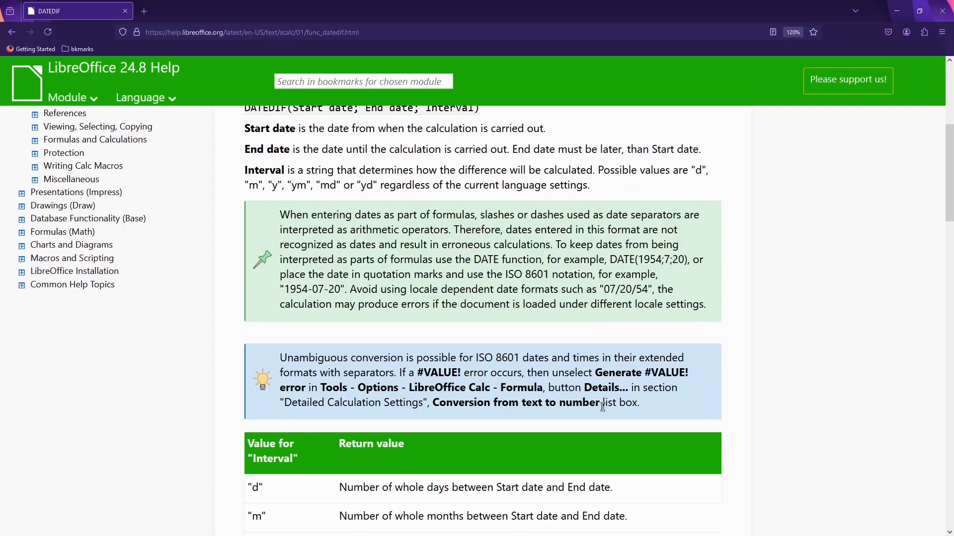
Scroll further to the Value for Interval table and the birthday Examples section.
scroll("down", 3)
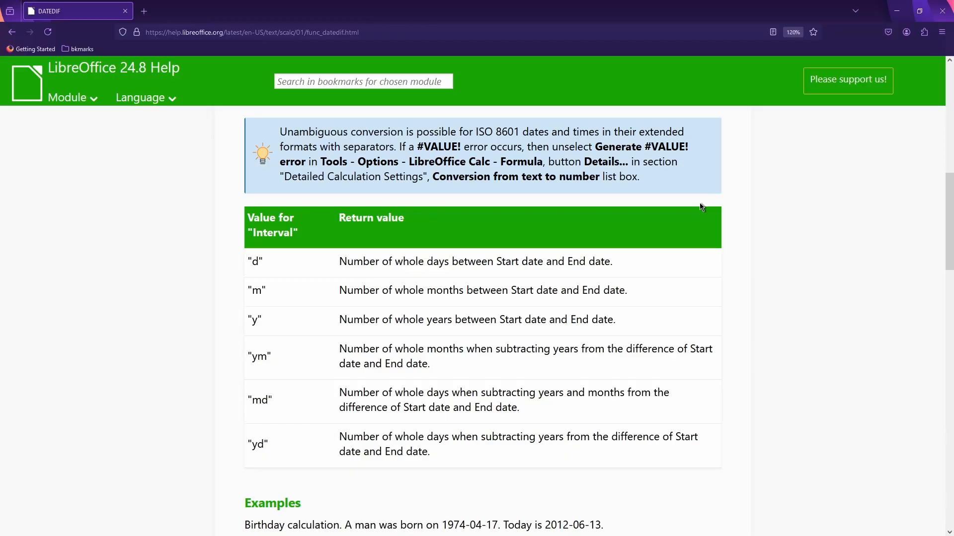
scroll("down", 3)
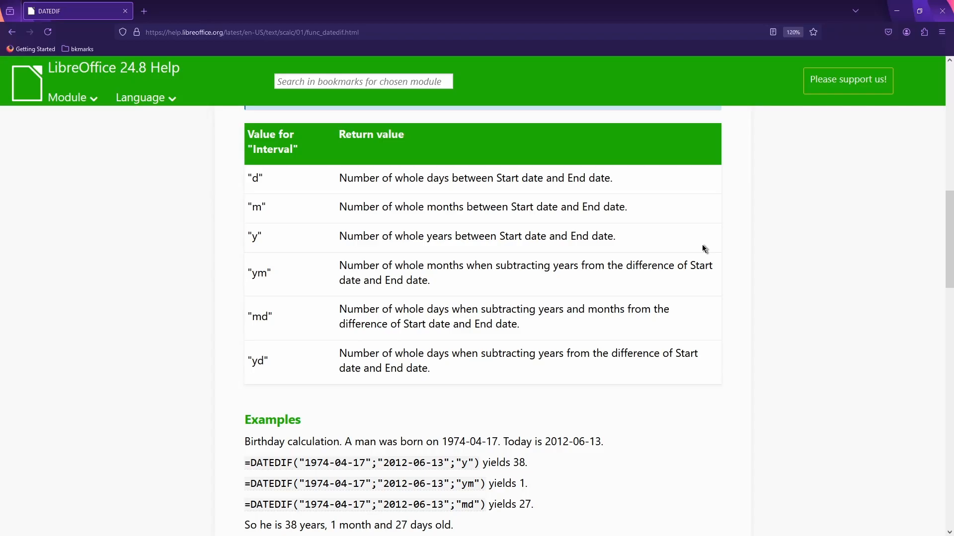
scroll("down", 3)
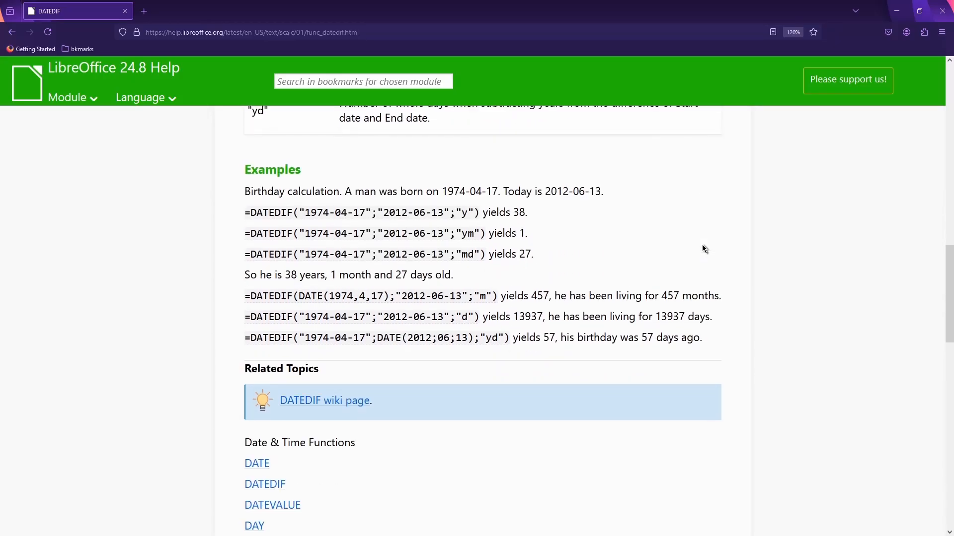
mouse_move(549, 260)
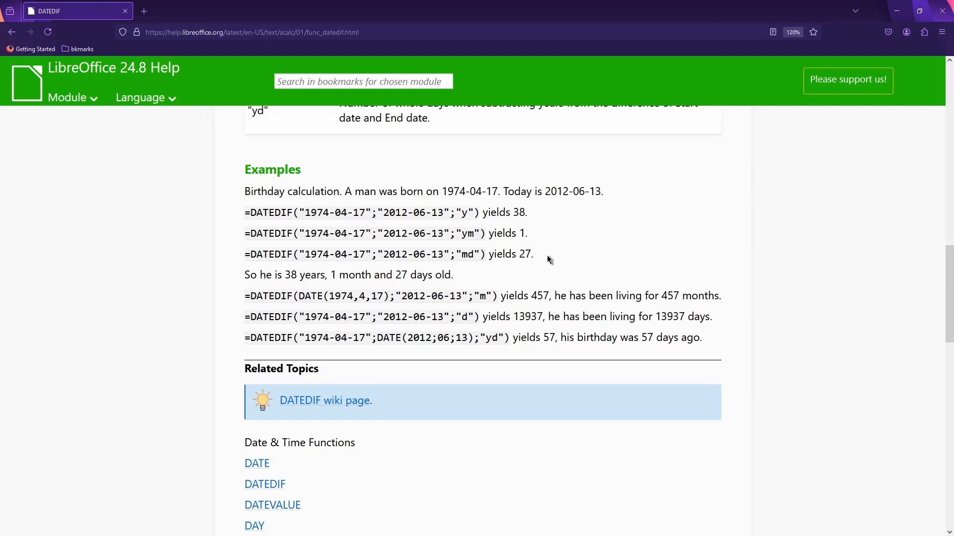
scroll("down", 3)
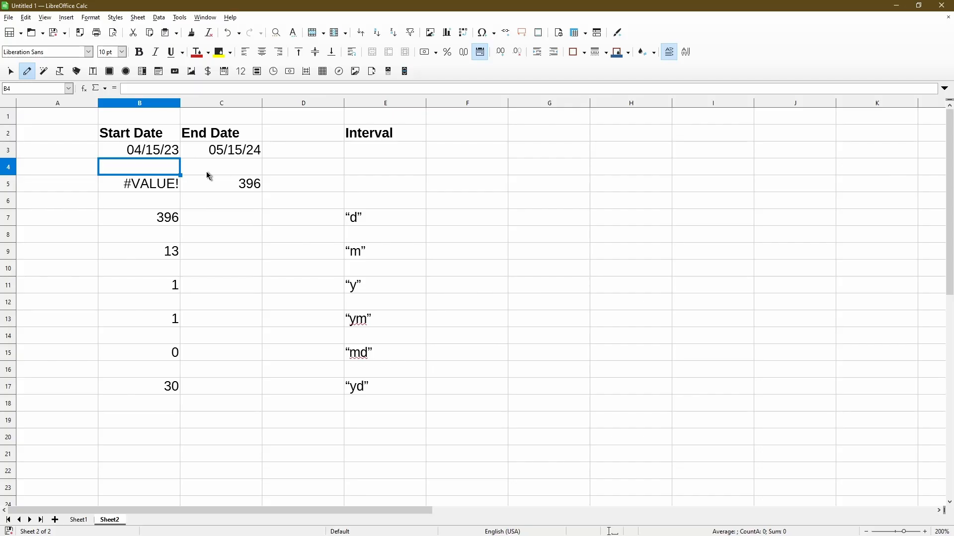
mouse_move(167, 188)
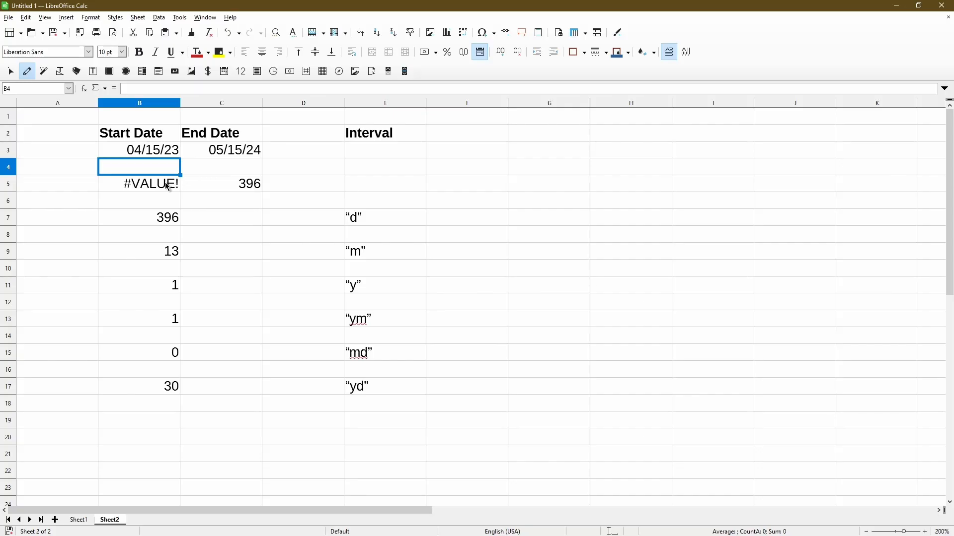
Compare the #VALUE! text-date formula with the 396 formula in C5 using DATE(2023,4,15) and DATE(2024,5,15).
double_click(139, 183)
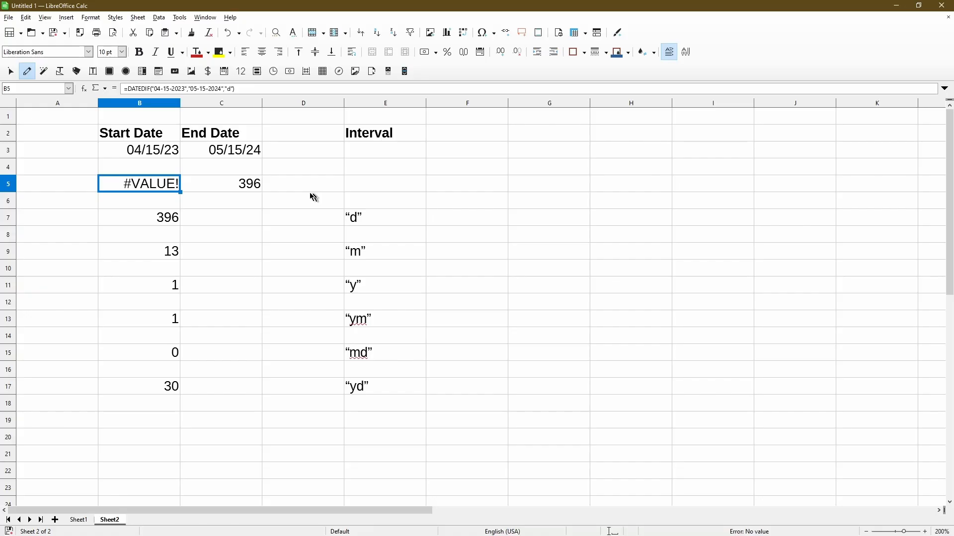
left_click(220, 184)
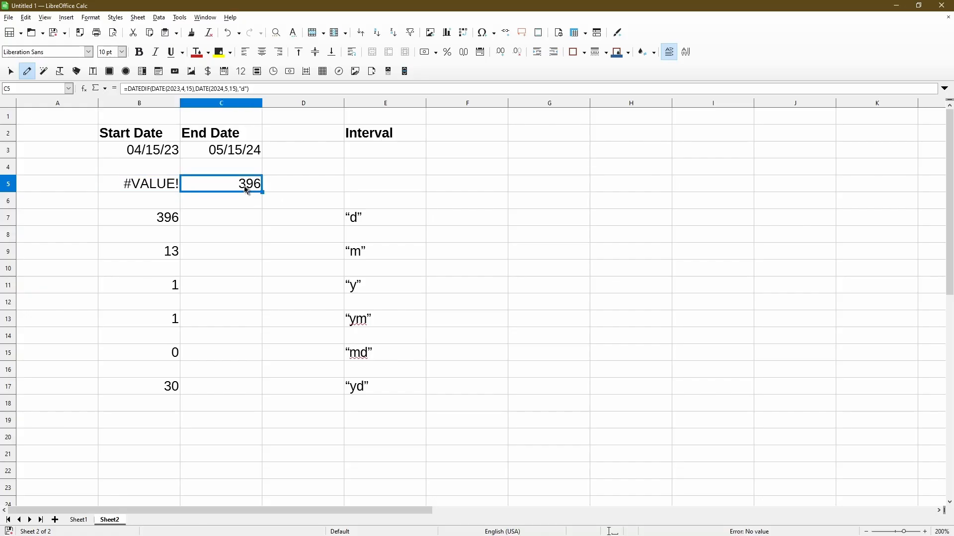
mouse_move(311, 205)
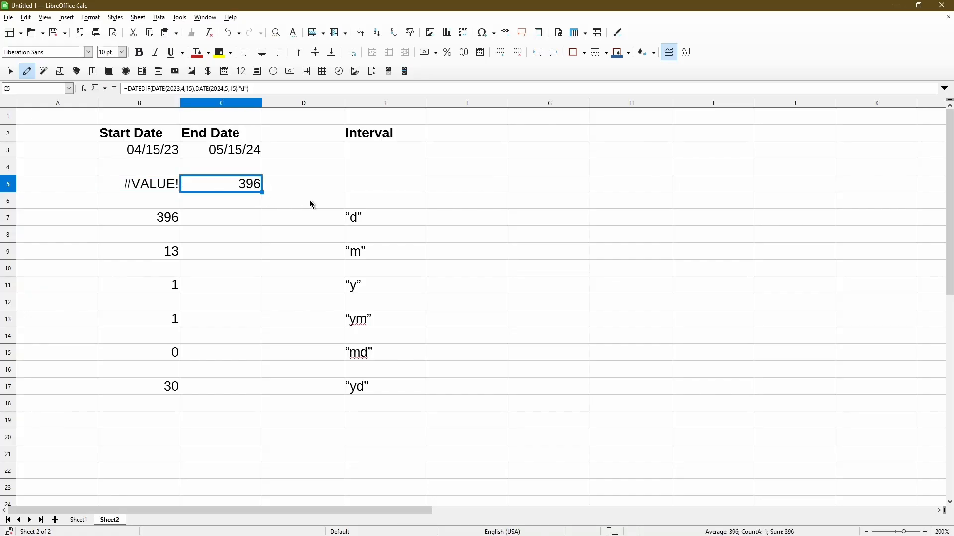
mouse_move(255, 198)
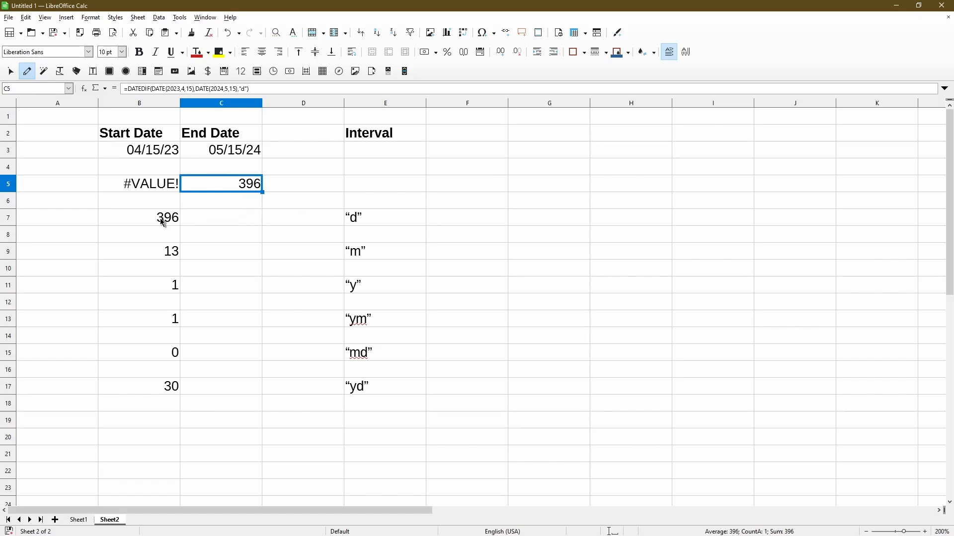
double_click(167, 218)
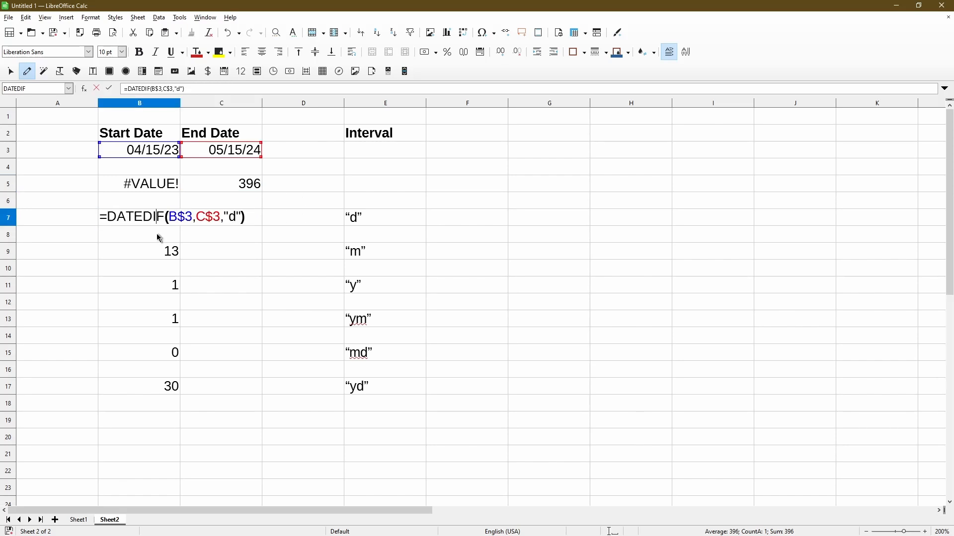
mouse_move(175, 230)
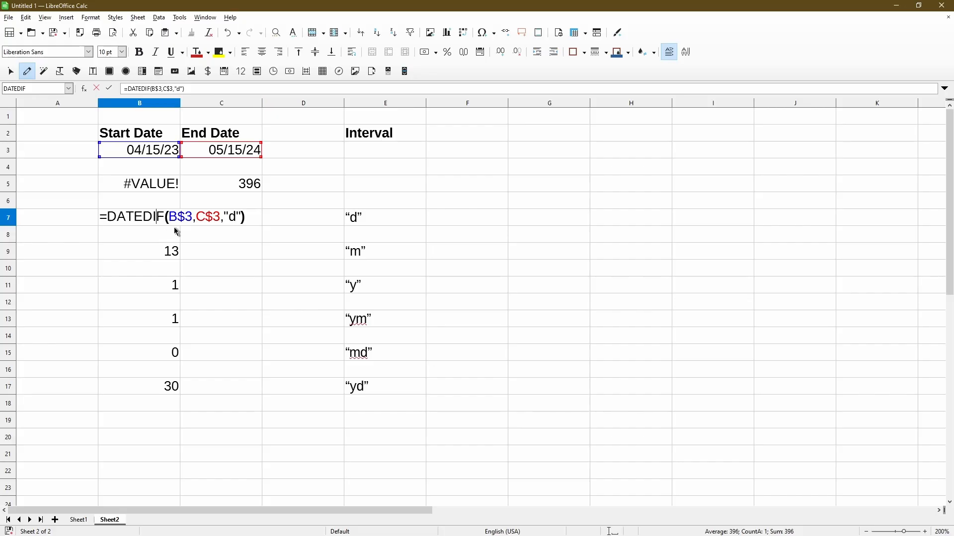
mouse_move(188, 234)
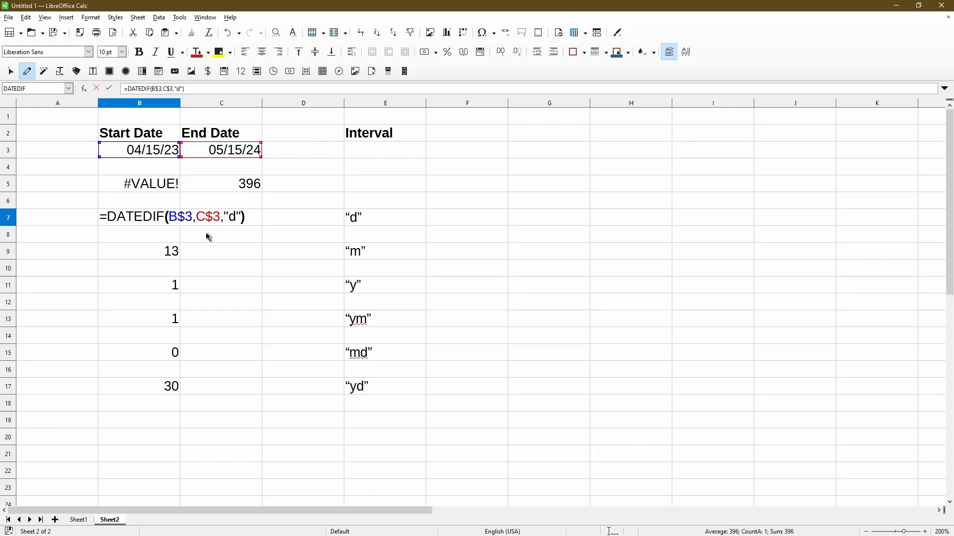
mouse_move(241, 236)
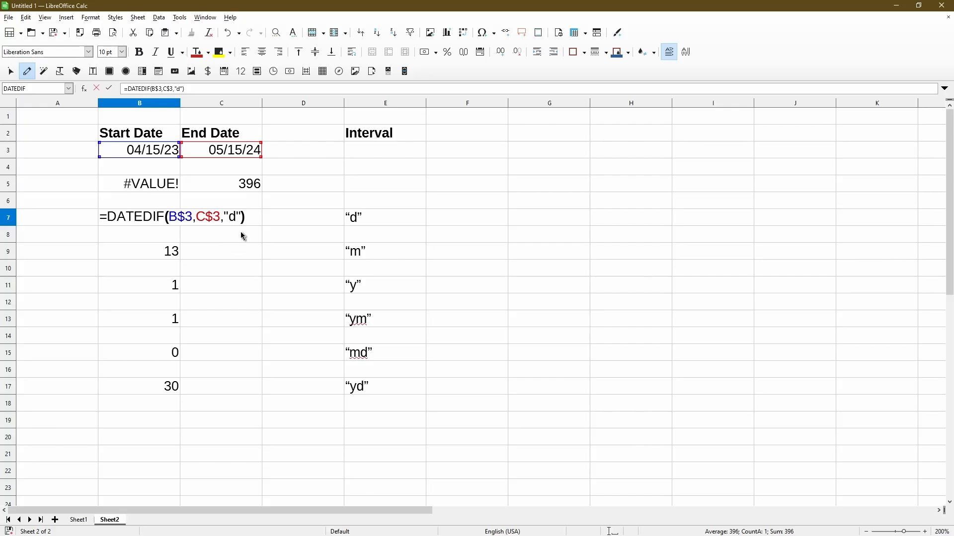
key("Enter")
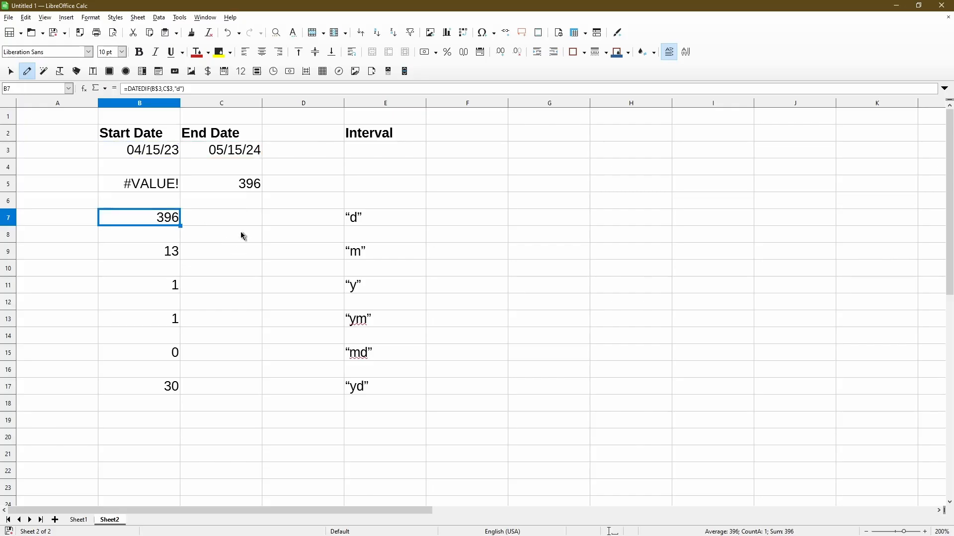
mouse_move(205, 223)
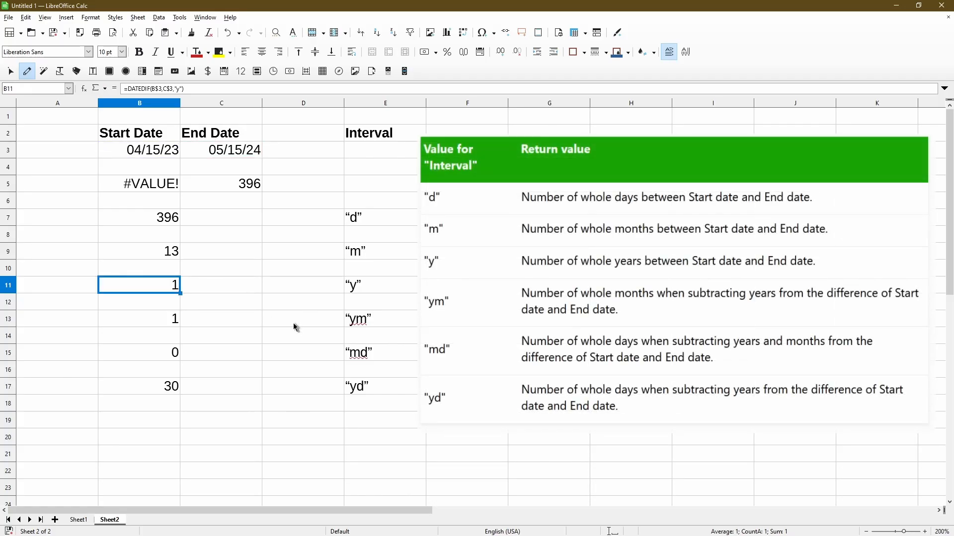
mouse_move(302, 325)
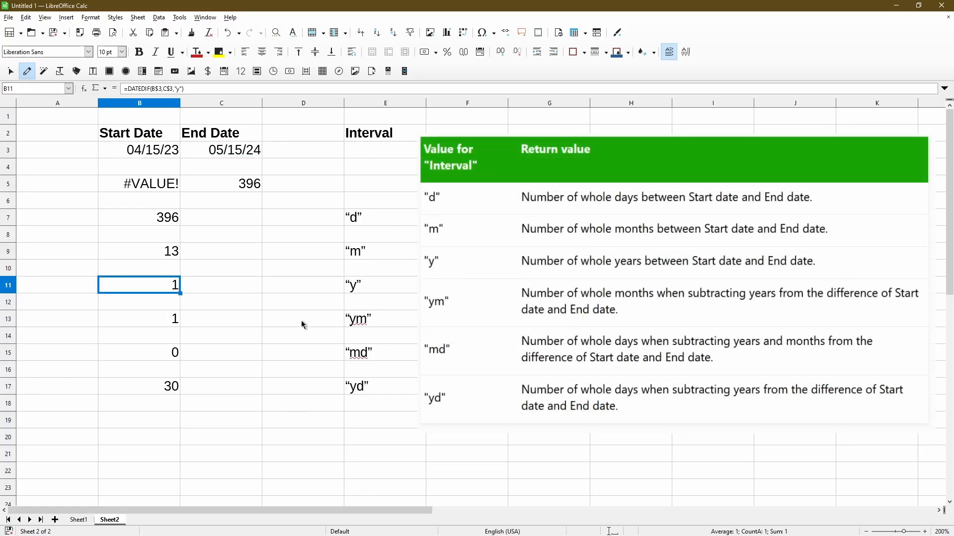
mouse_move(401, 329)
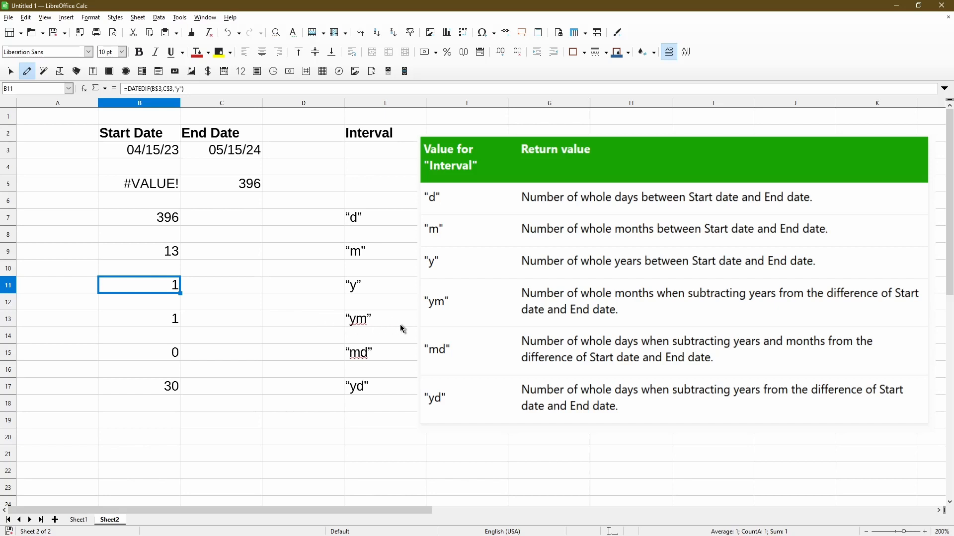
mouse_move(382, 329)
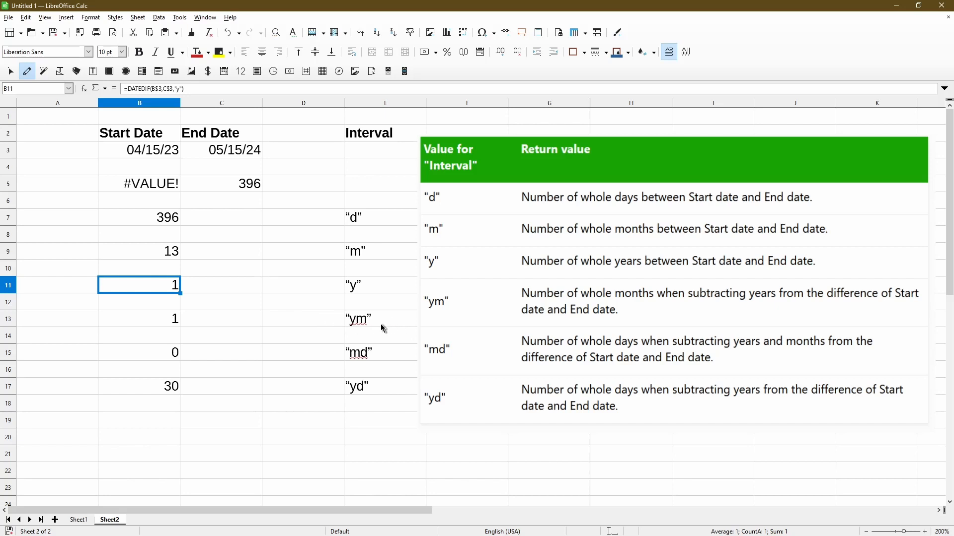
mouse_move(219, 326)
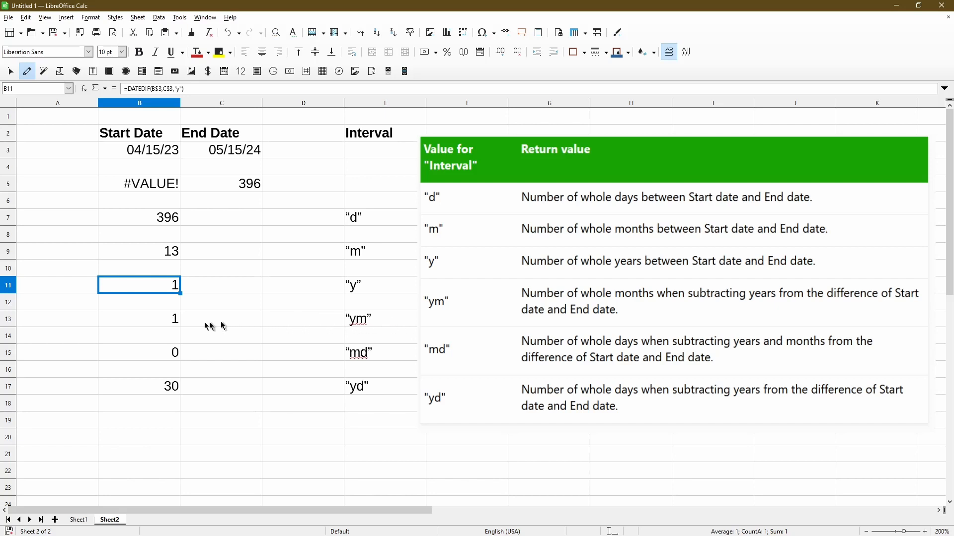
mouse_move(187, 324)
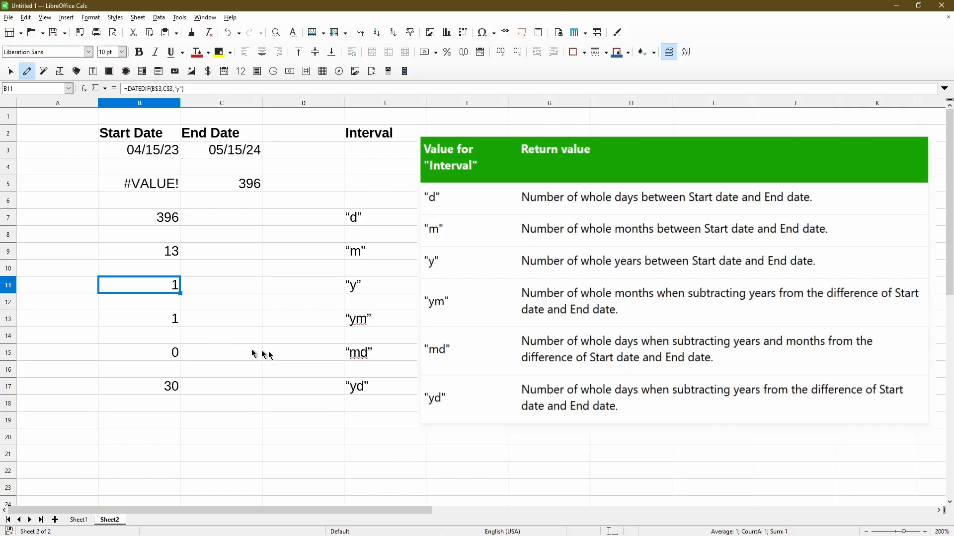
left_click(302, 351)
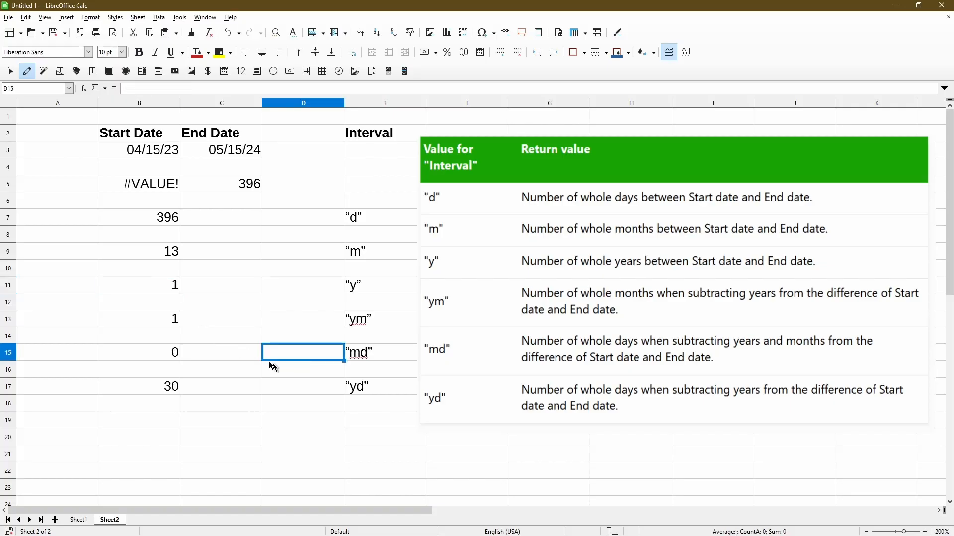
mouse_move(194, 359)
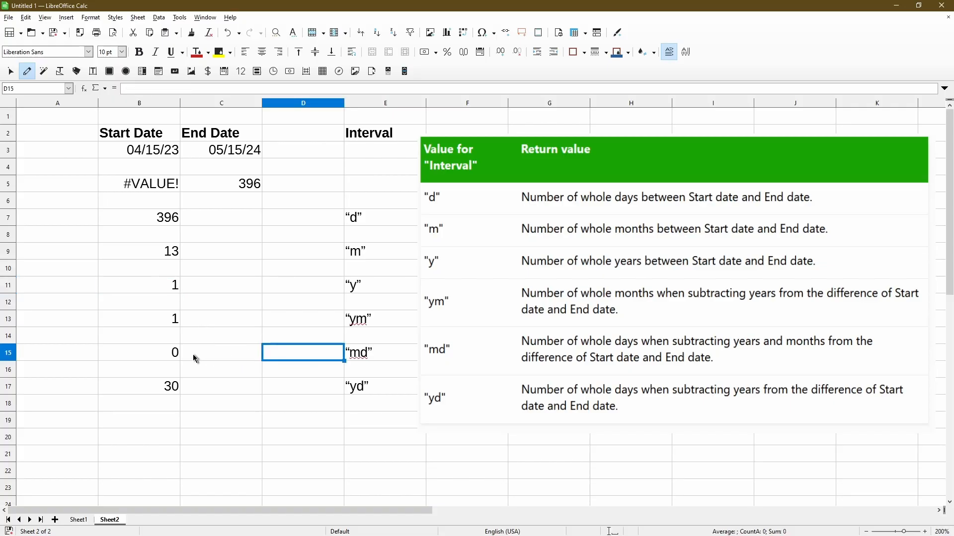
mouse_move(191, 354)
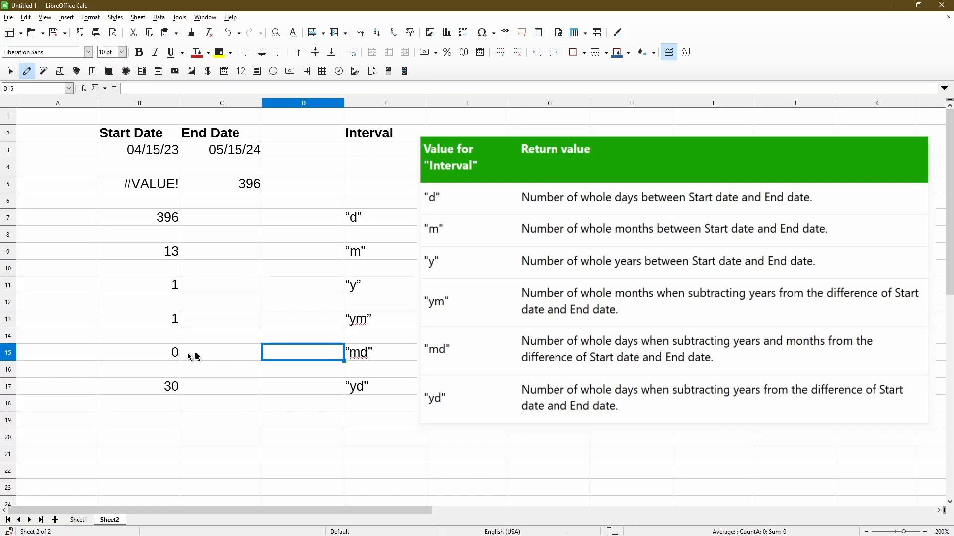
left_click(220, 353)
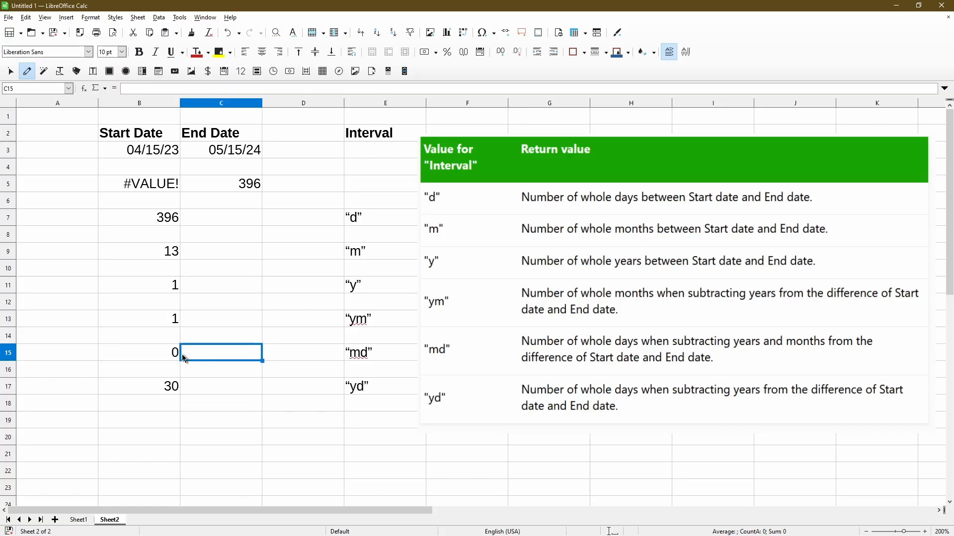
mouse_move(287, 395)
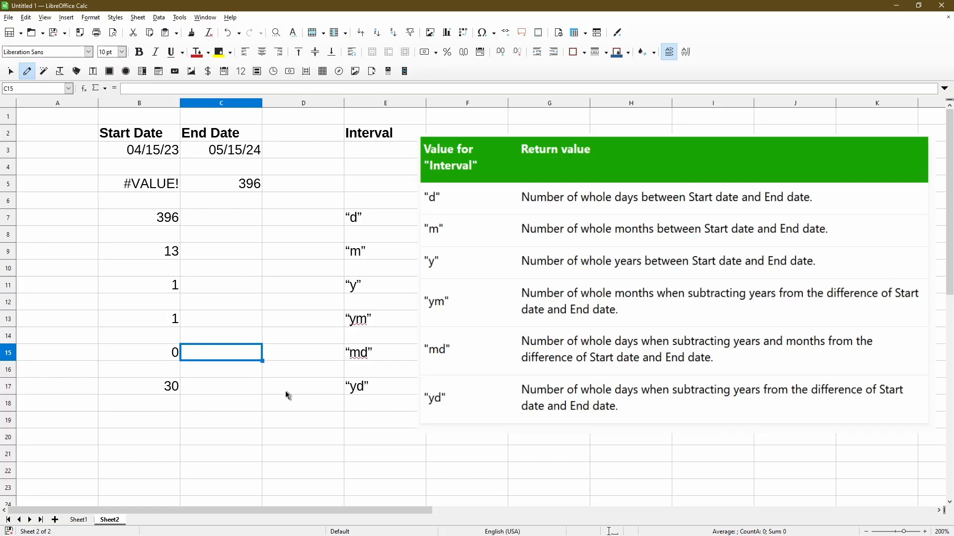
left_click(288, 387)
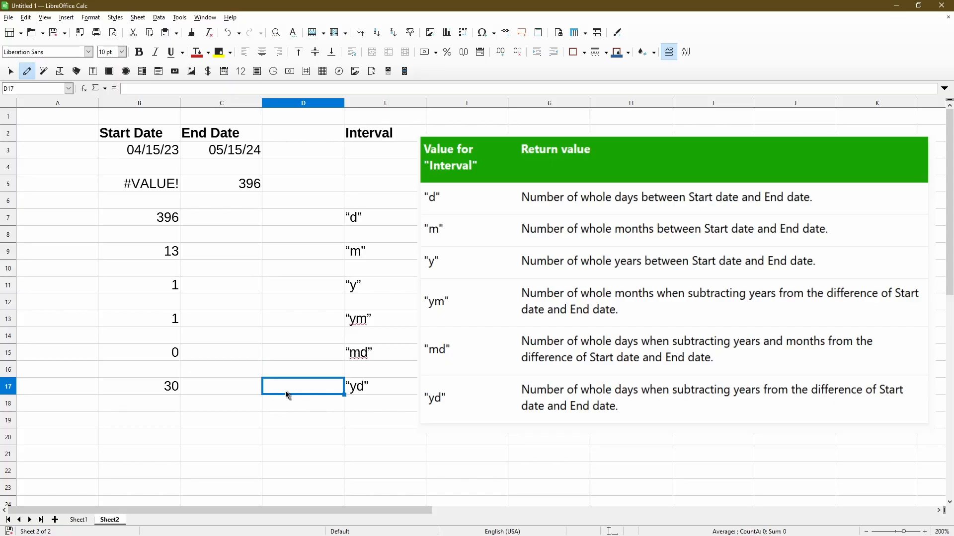
mouse_move(203, 384)
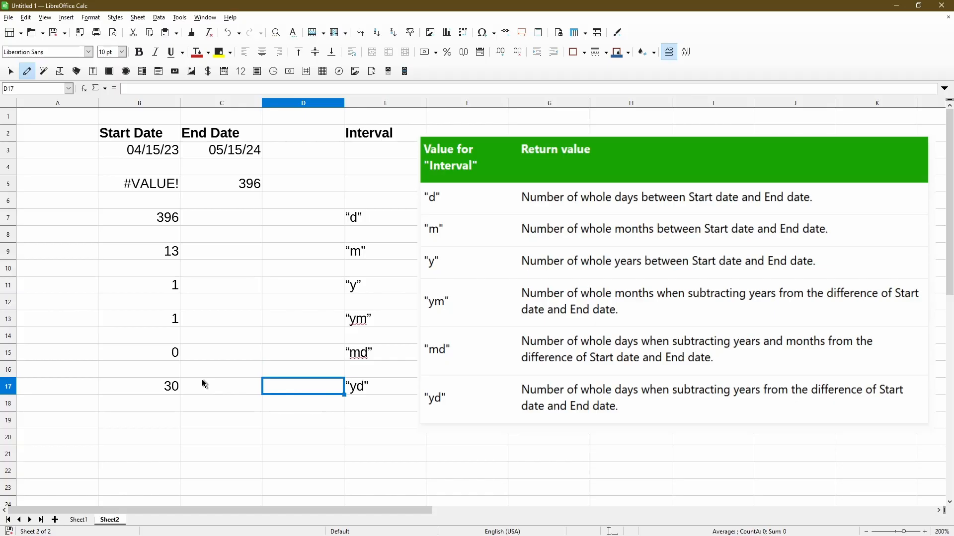
mouse_move(173, 397)
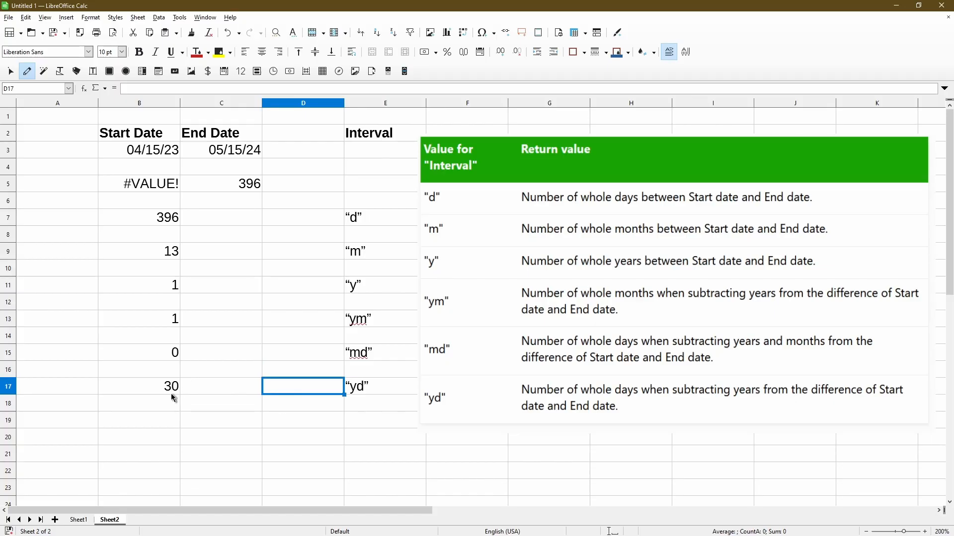
mouse_move(168, 167)
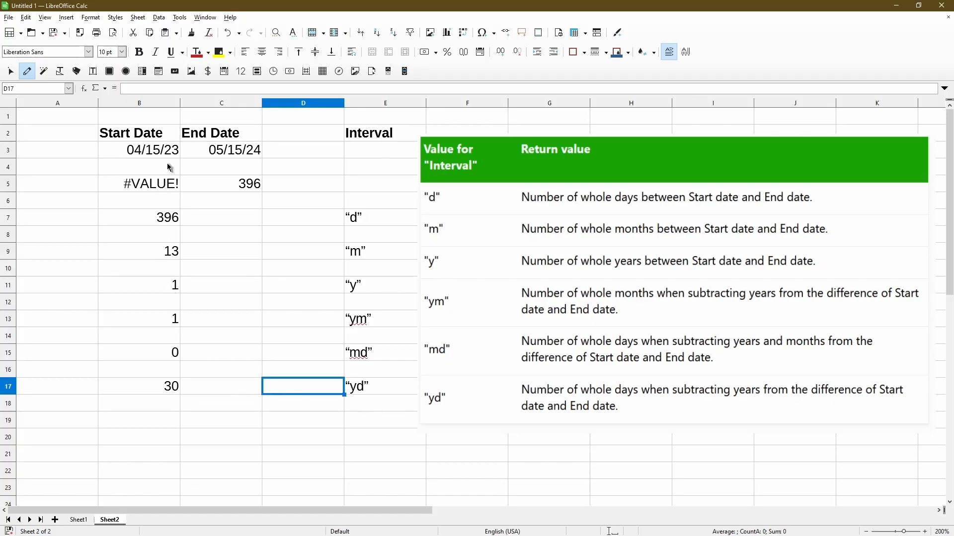
mouse_move(201, 165)
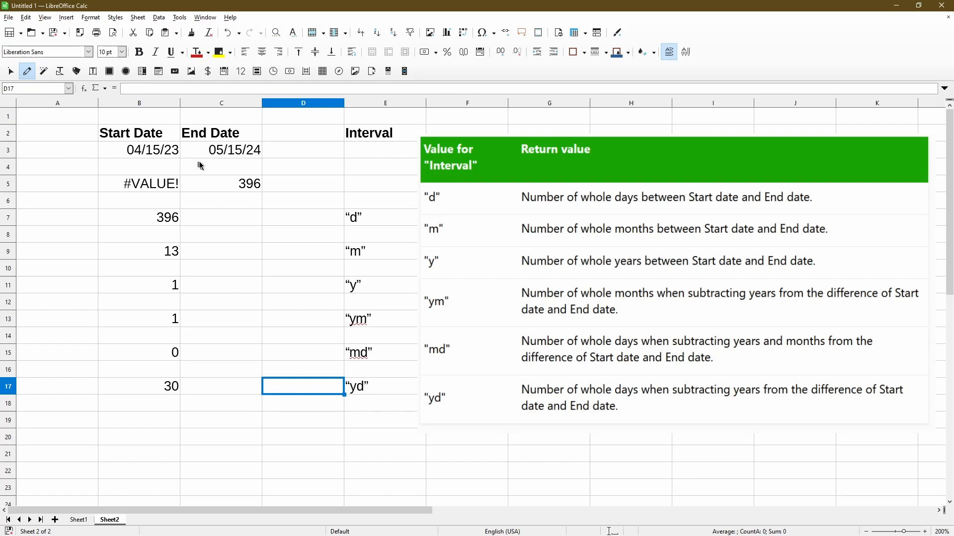
mouse_move(297, 415)
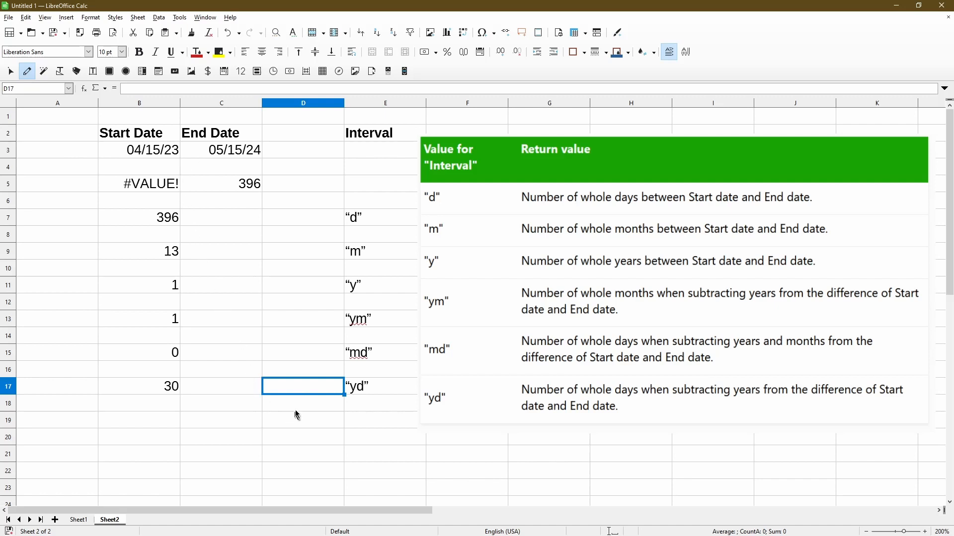
mouse_move(332, 336)
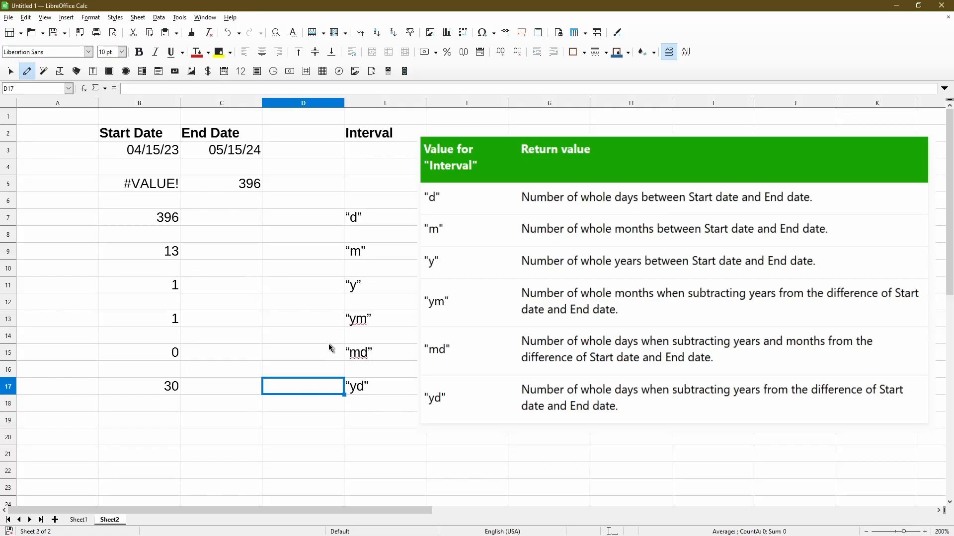
mouse_move(292, 368)
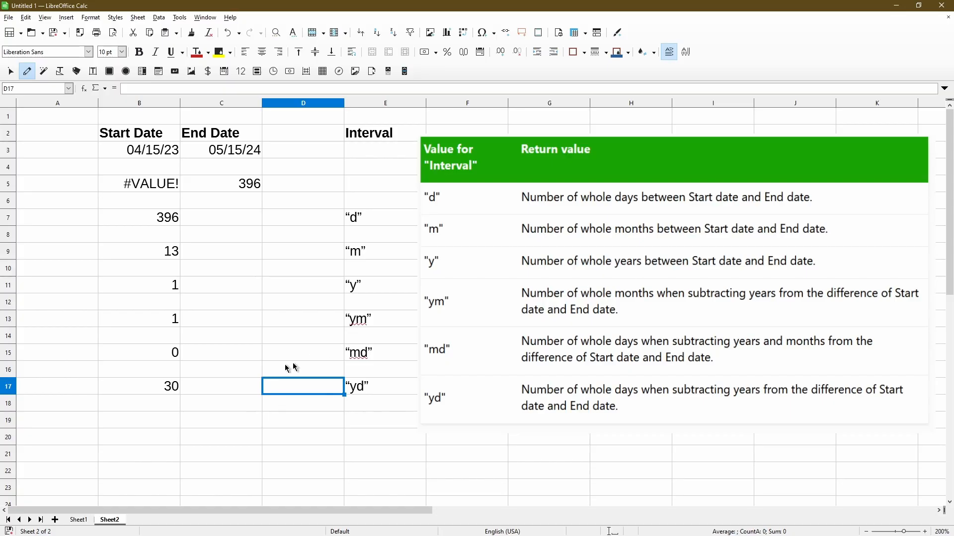
mouse_move(220, 384)
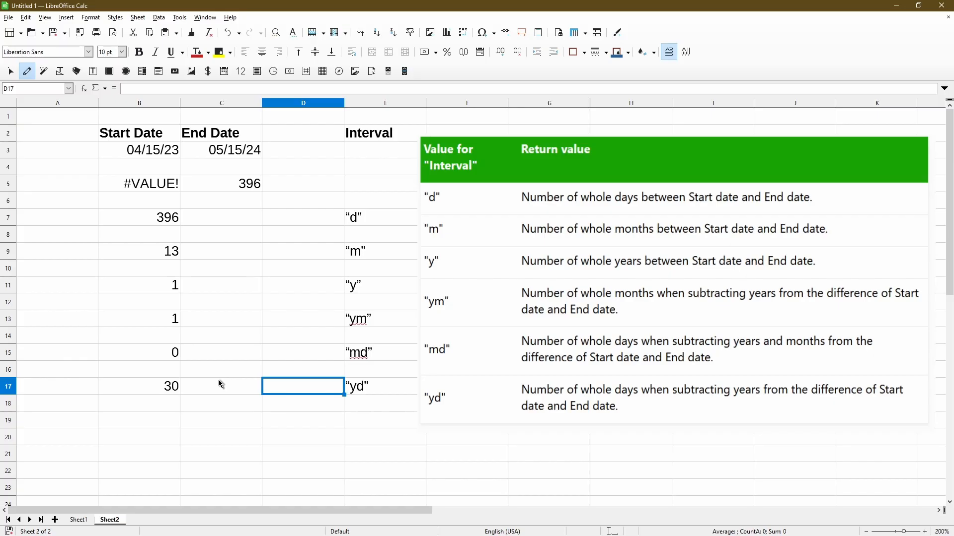
mouse_move(221, 380)
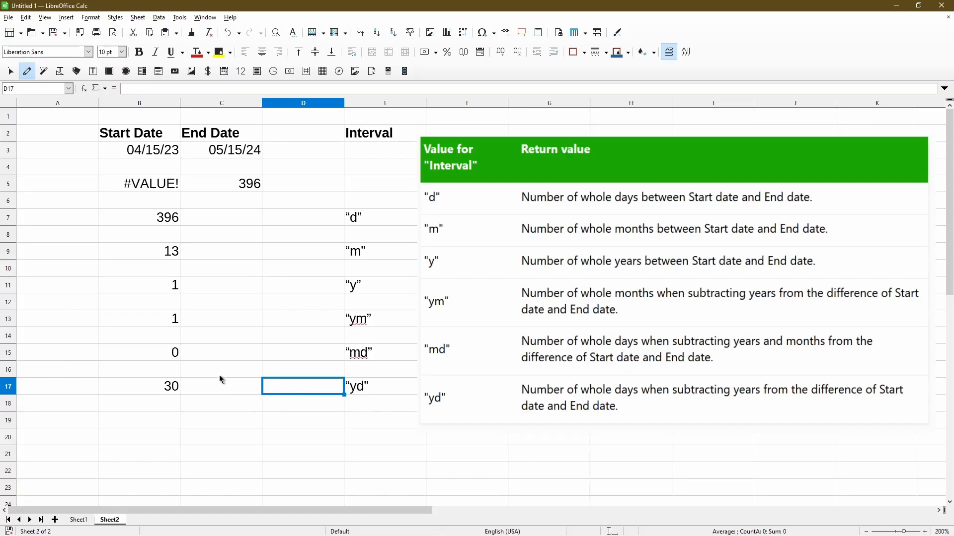